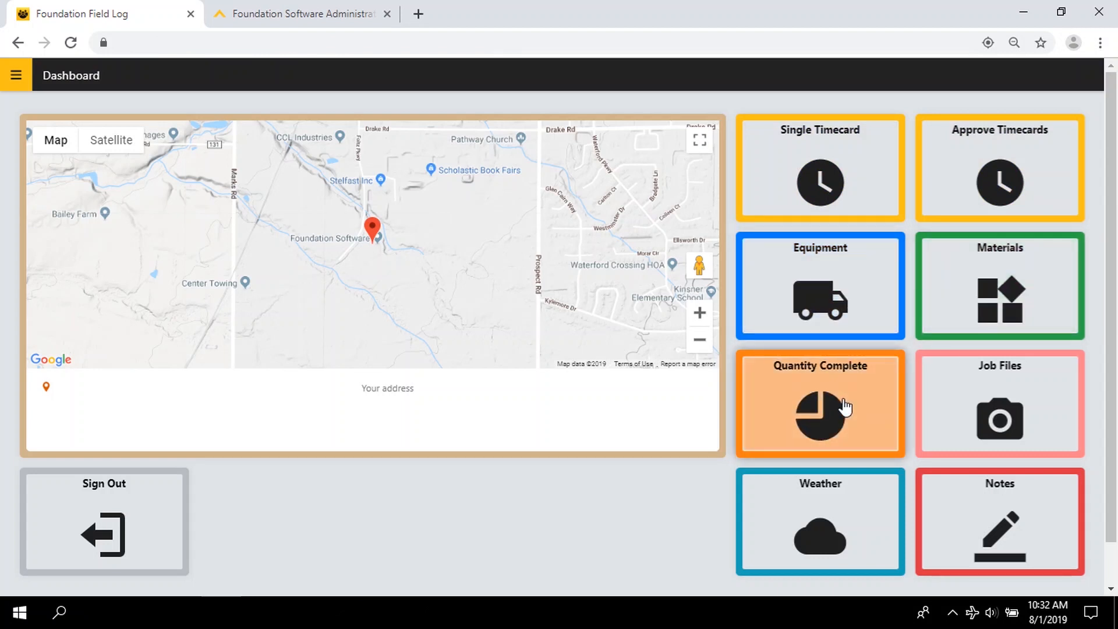
mouse_move(820, 506)
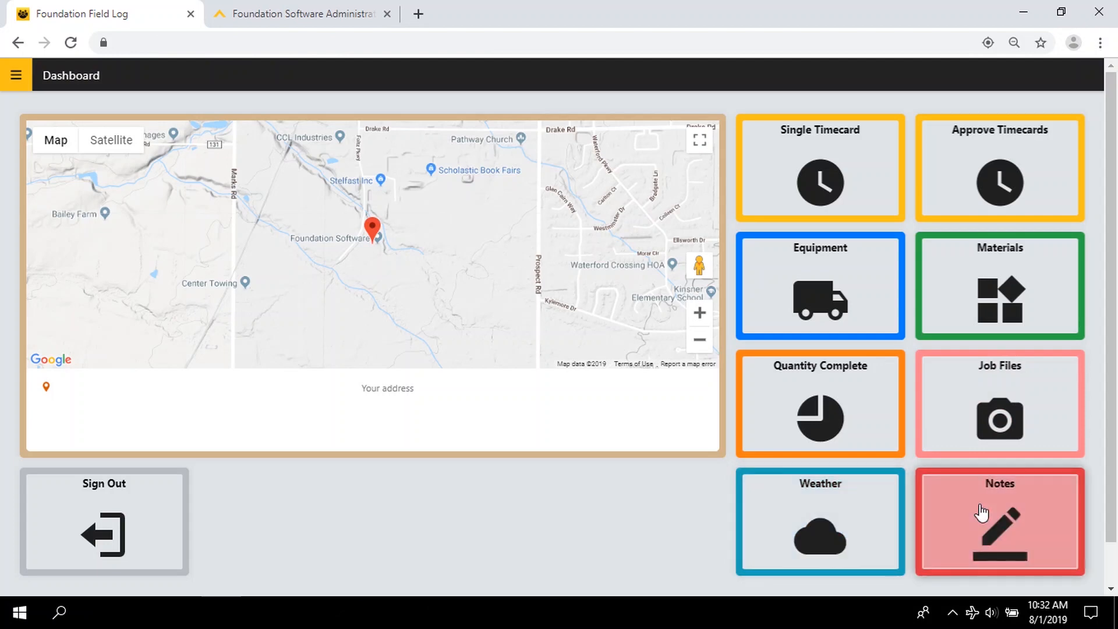
left_click(16, 75)
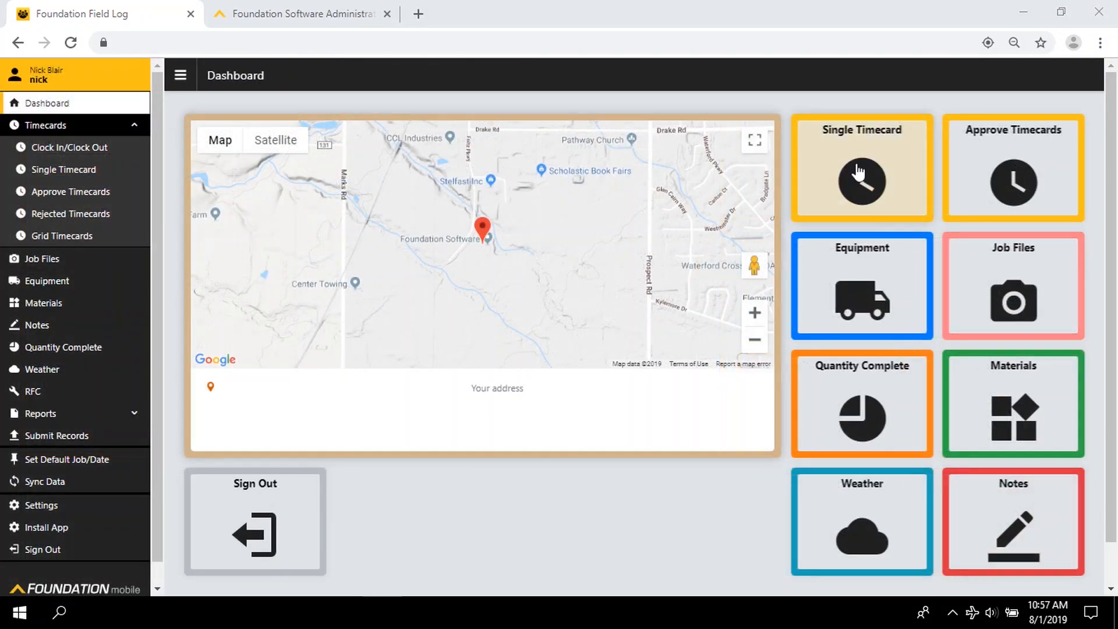
left_click(861, 167)
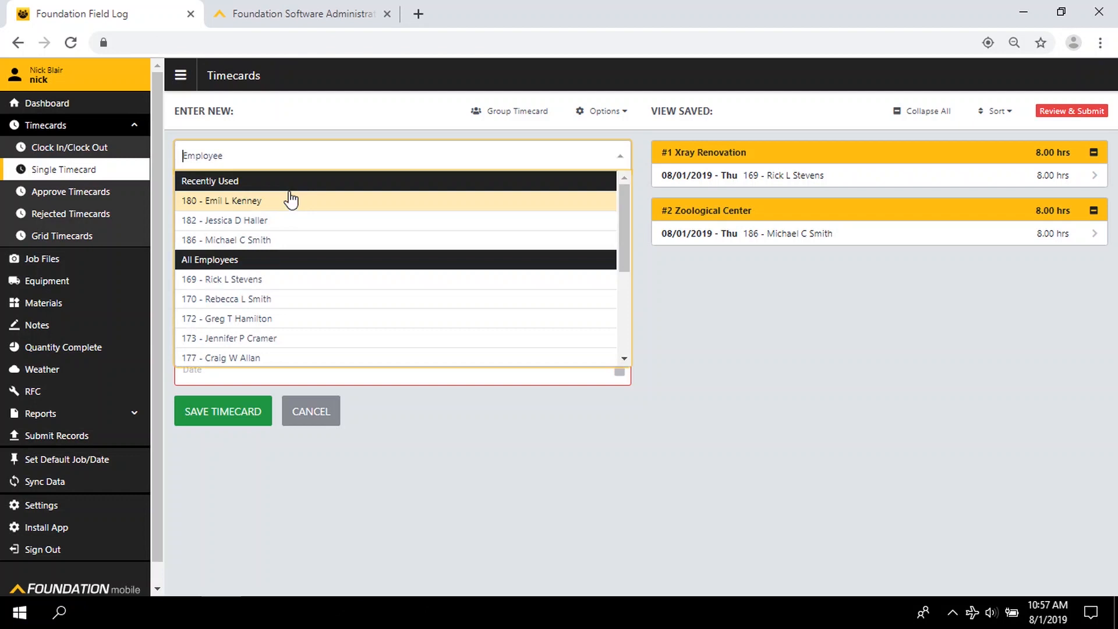
left_click(221, 200)
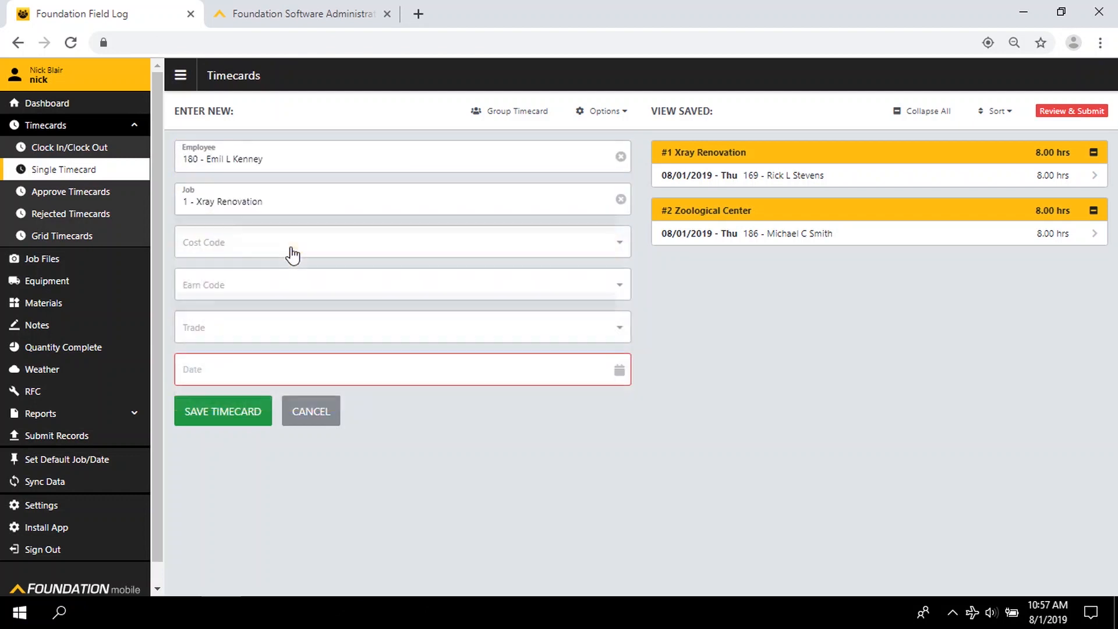
left_click(401, 241)
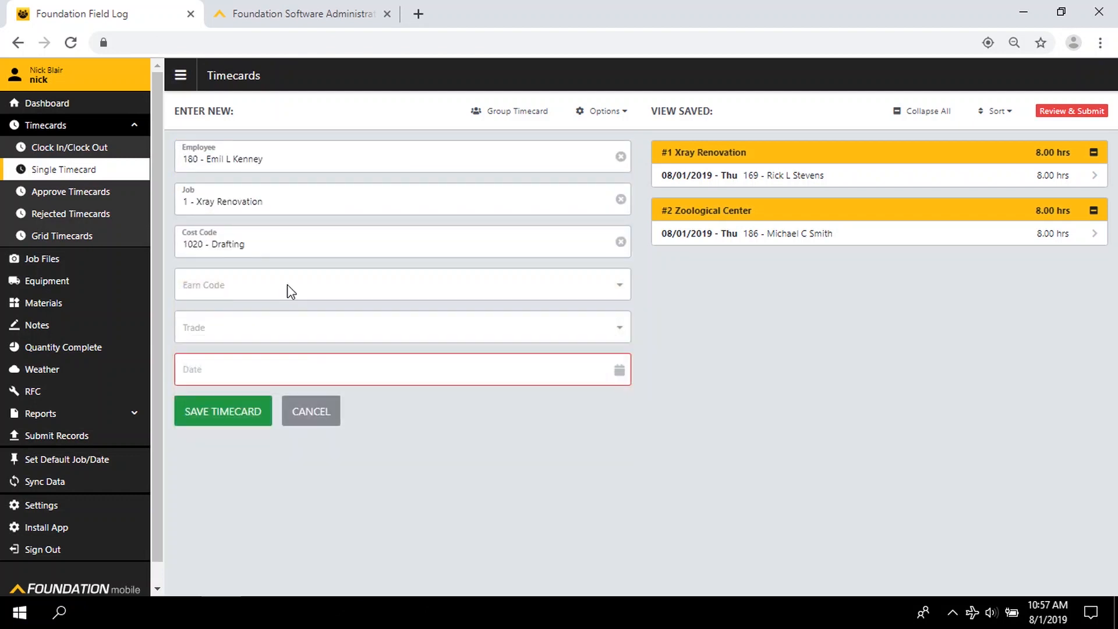
left_click(400, 326)
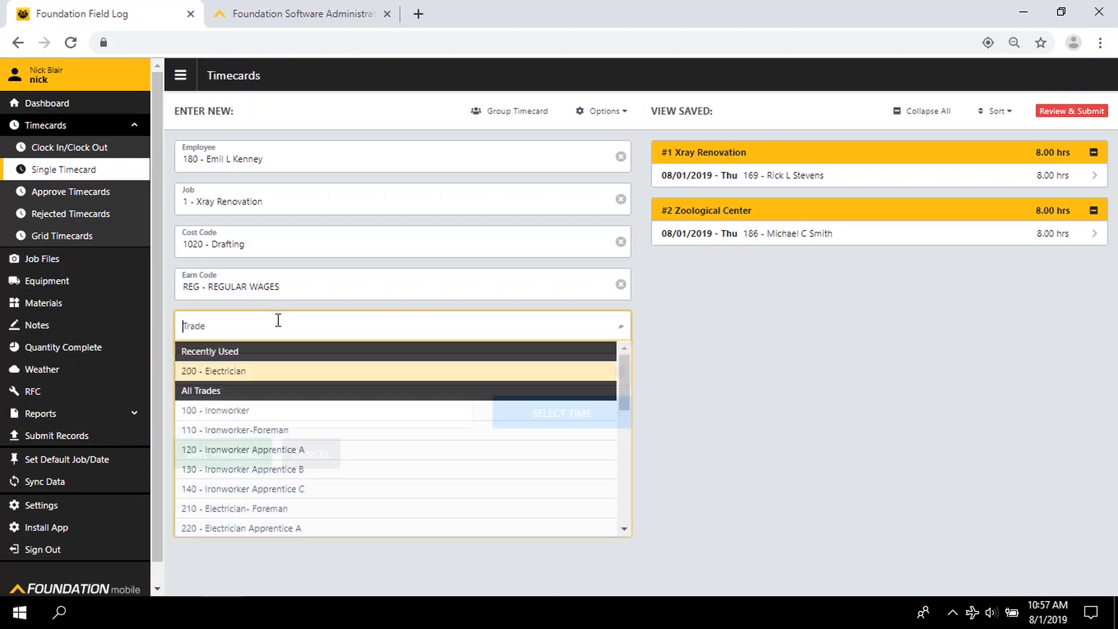
left_click(213, 370)
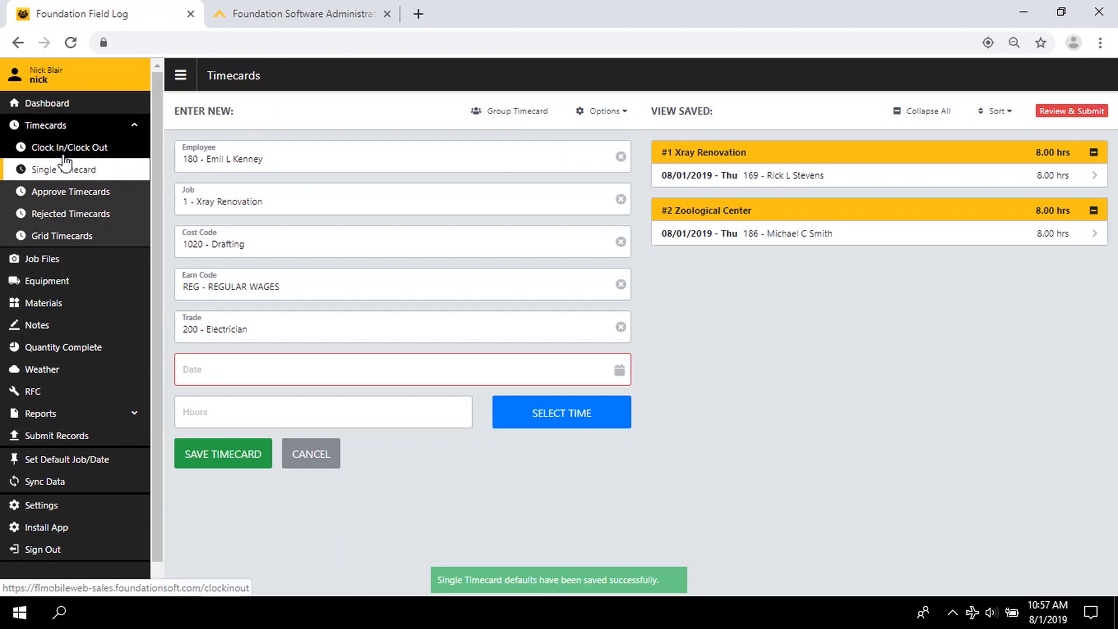
left_click(69, 147)
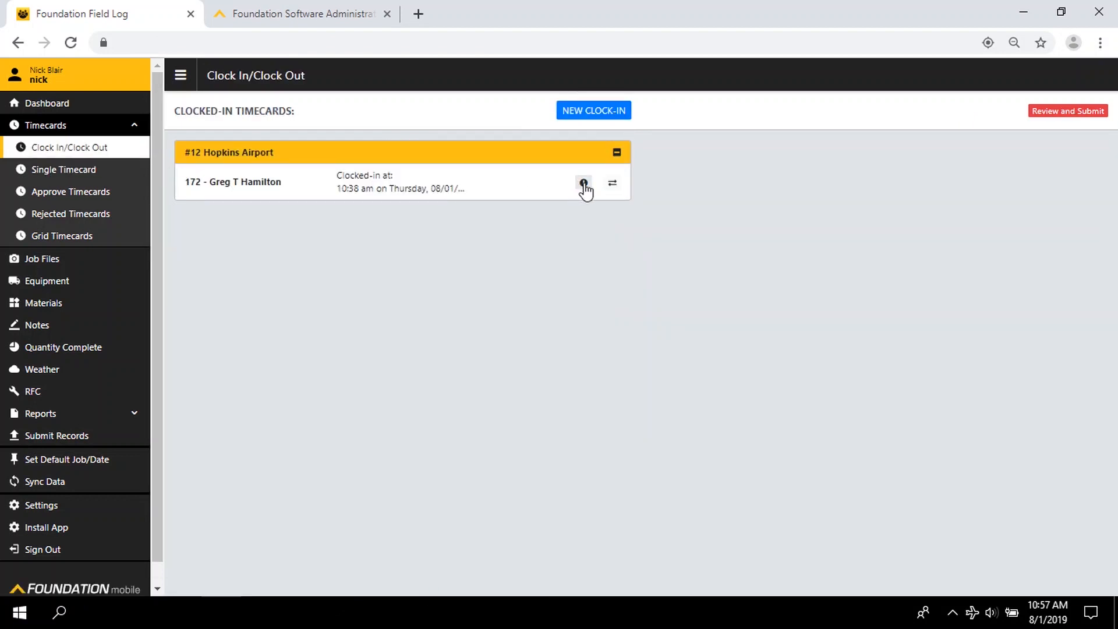
left_click(583, 183)
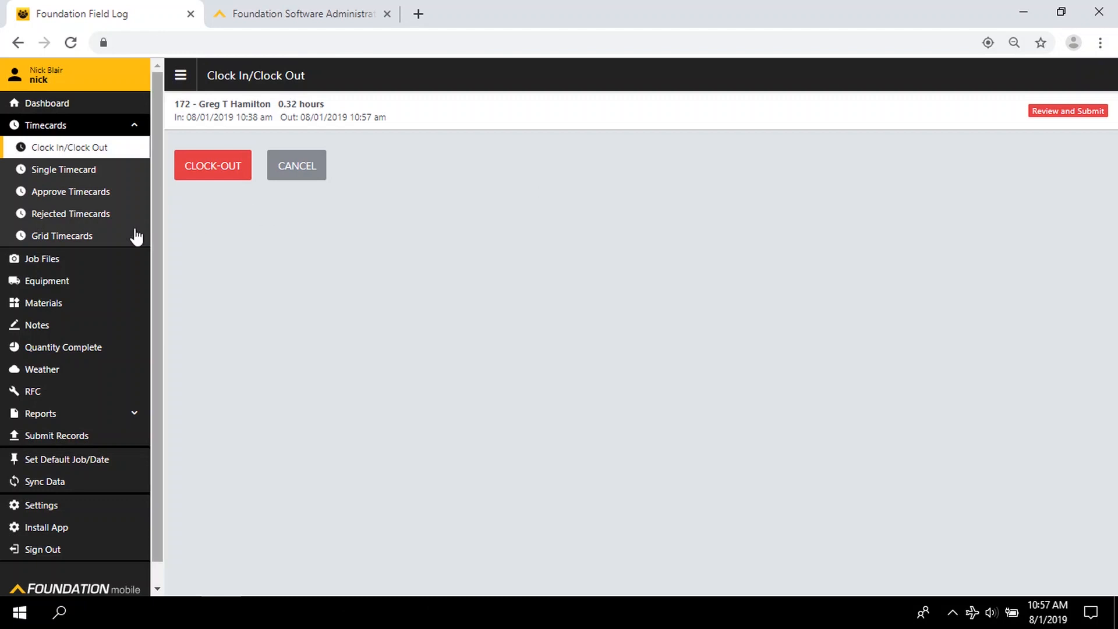
left_click(62, 235)
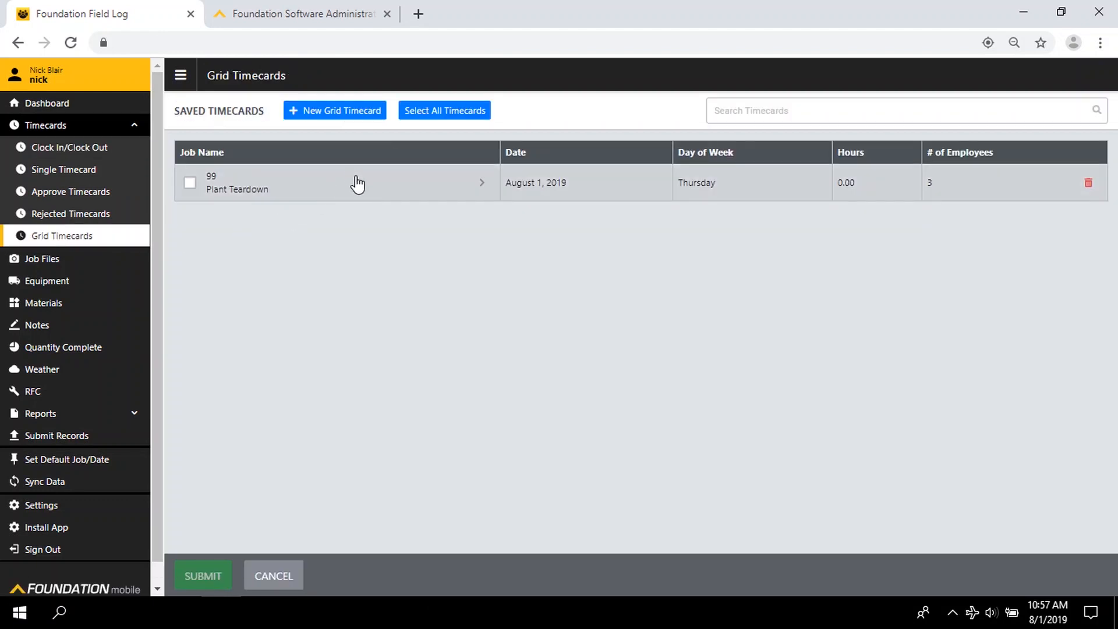
left_click(335, 182)
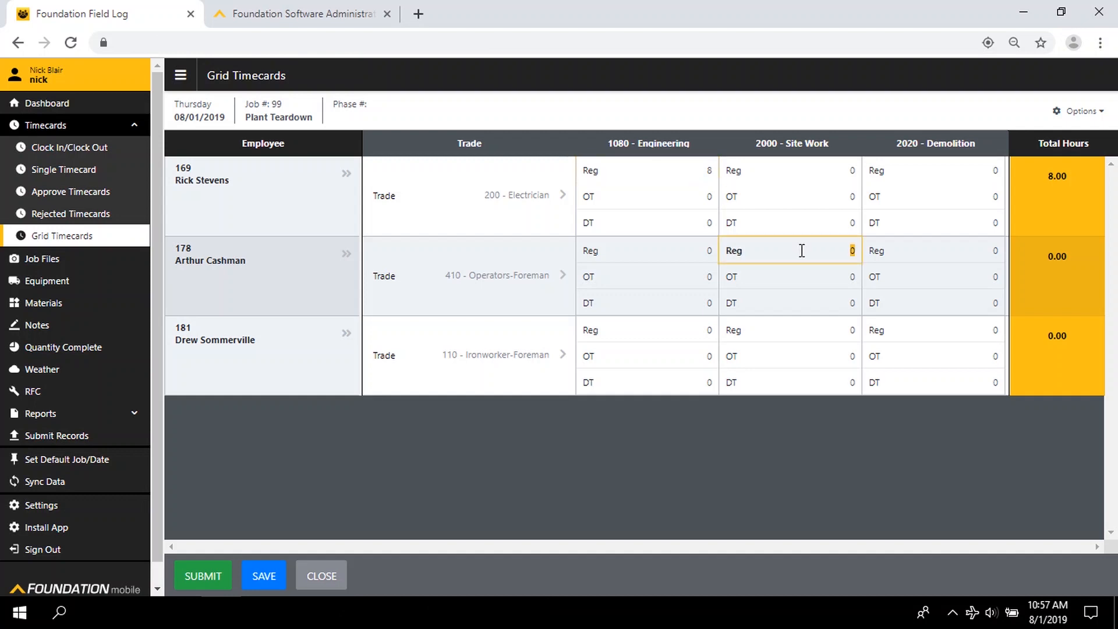
type("5")
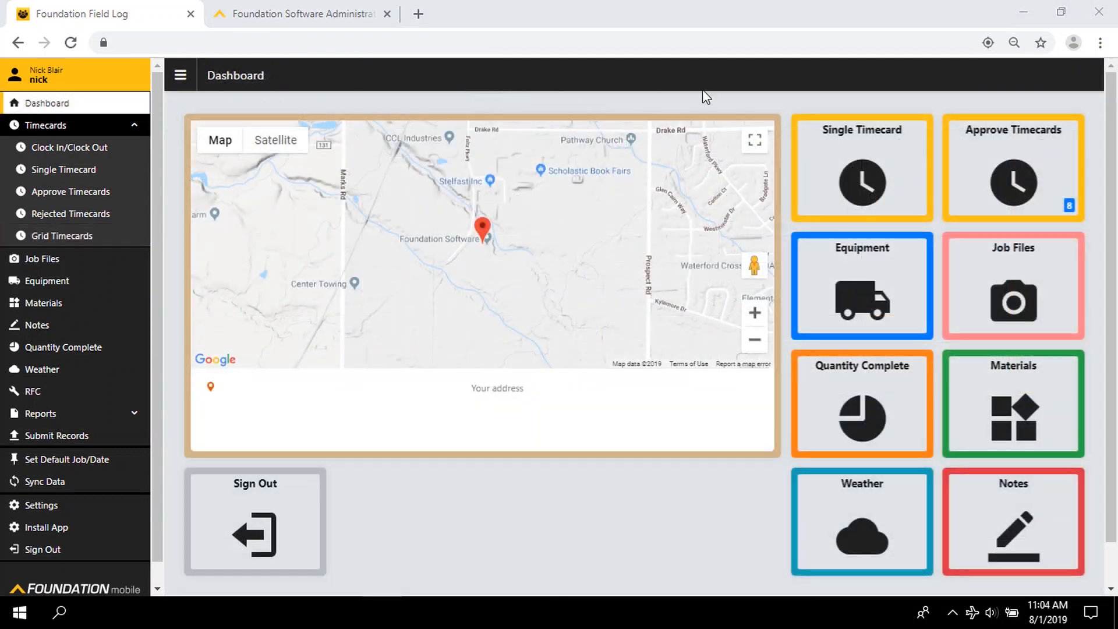
Open Approve Timecards and expand the #12 Hopkins Airport group.
left_click(1012, 167)
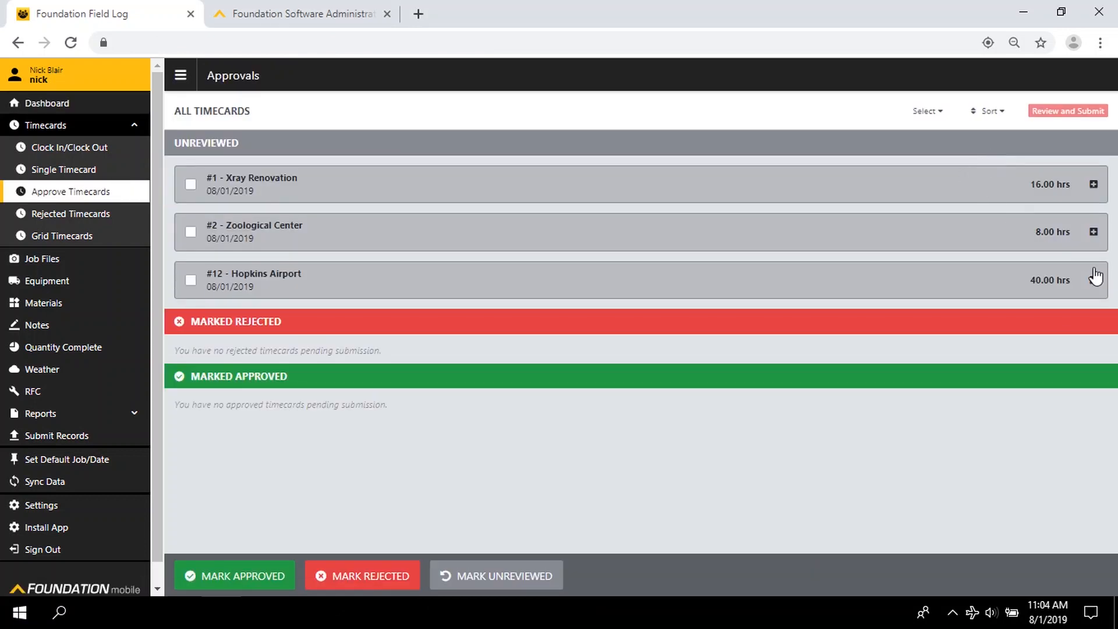
left_click(1081, 280)
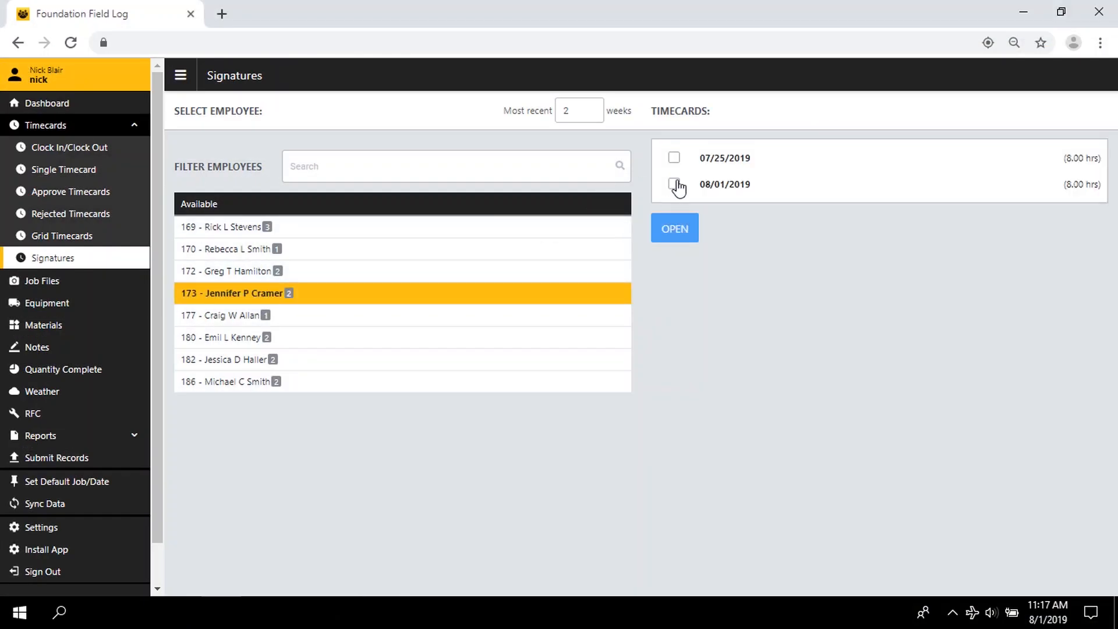
left_click(673, 228)
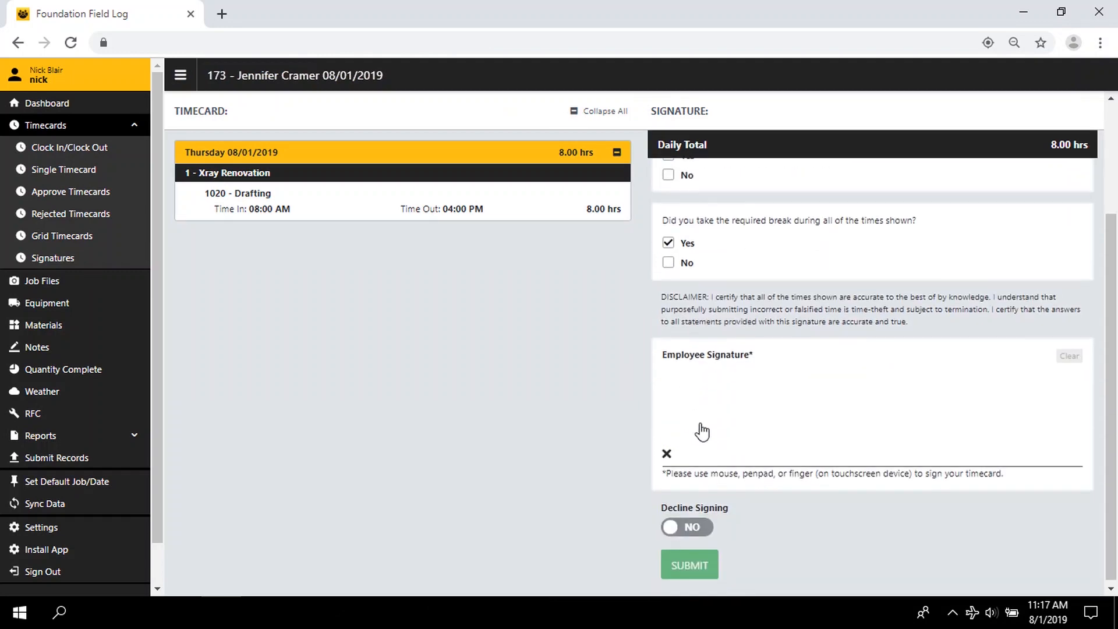
left_click_drag(699, 428, 799, 428)
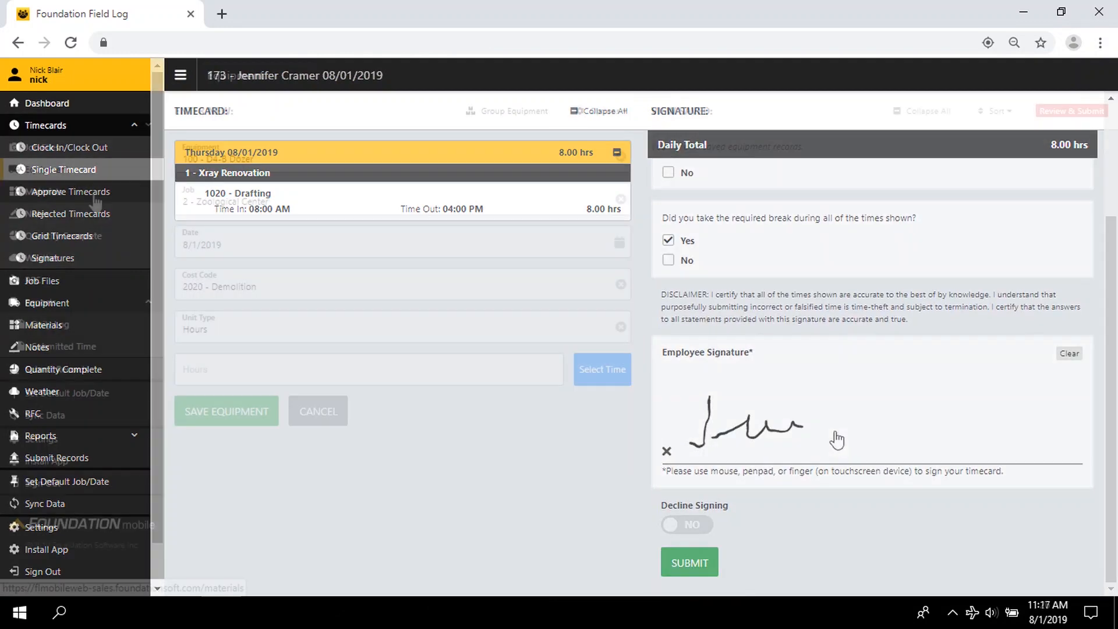
left_click(48, 169)
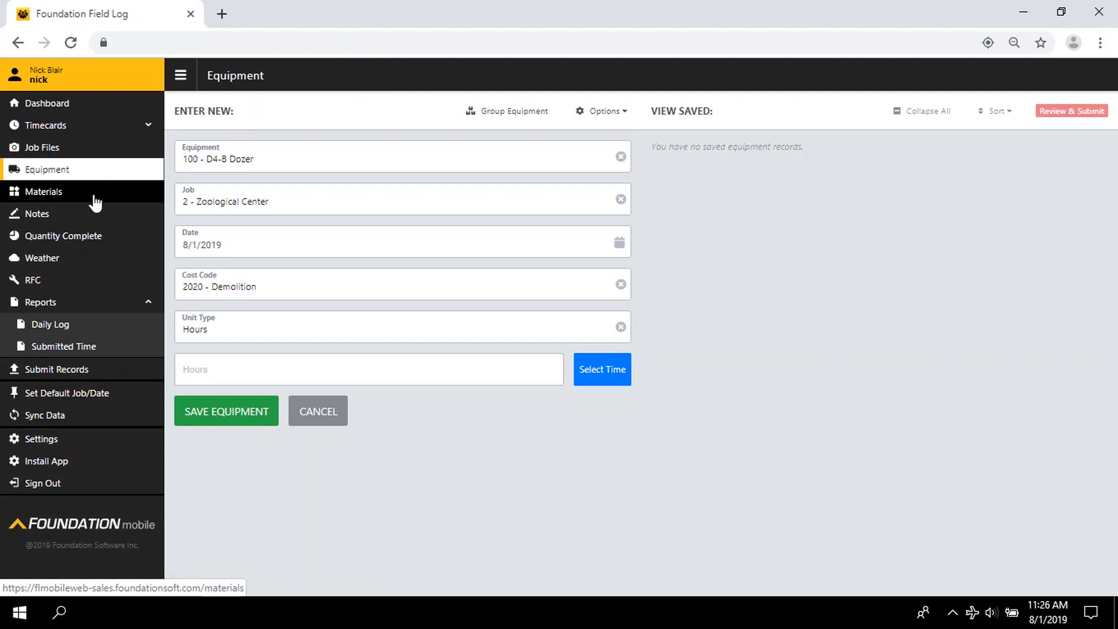
Browse the Materials, Notes, Quantity Complete, Weather and Daily Log pages, ending on Submit Records.
left_click(44, 191)
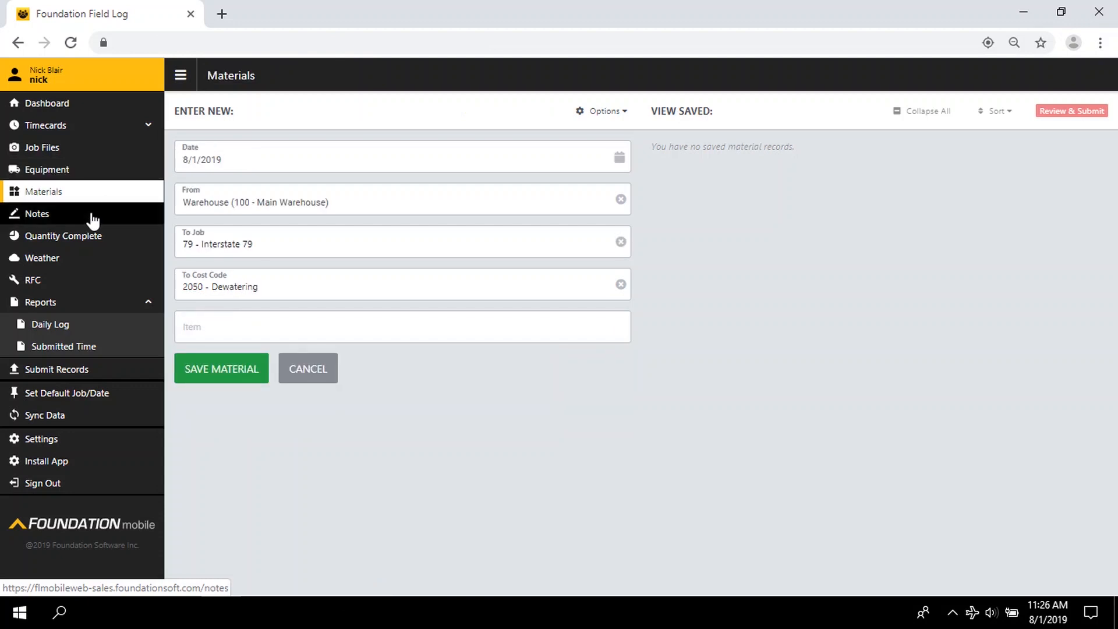
left_click(37, 213)
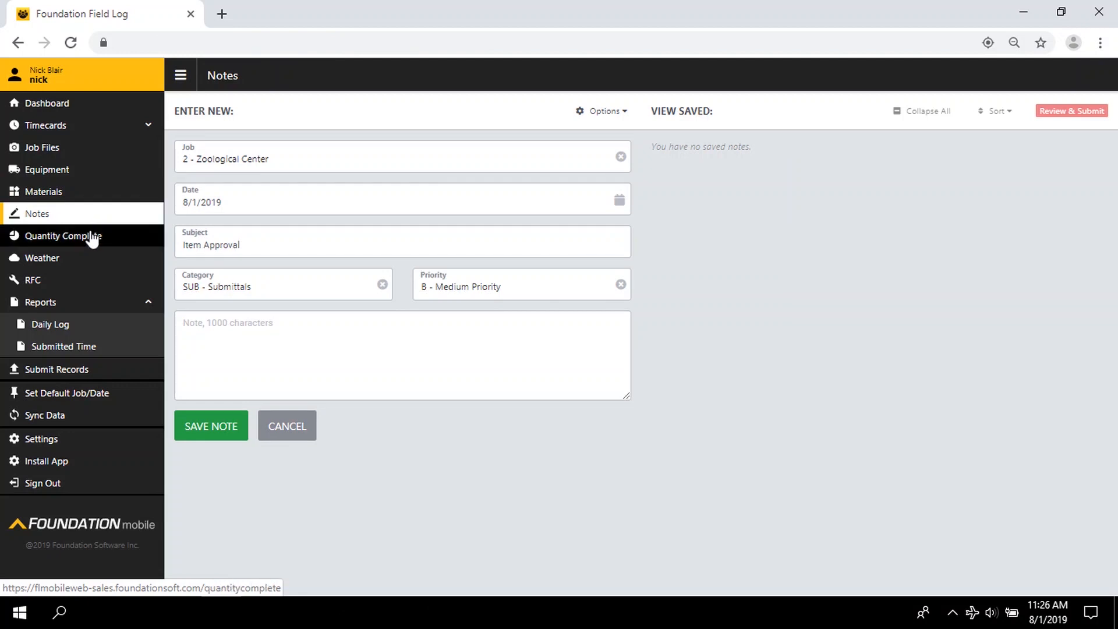
left_click(63, 235)
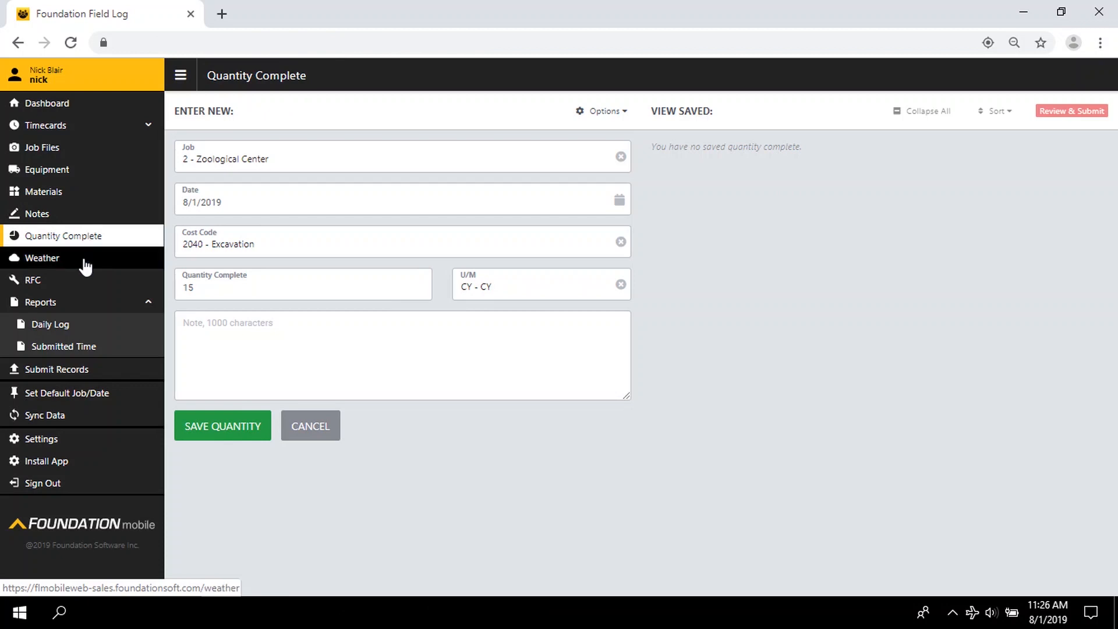
left_click(42, 257)
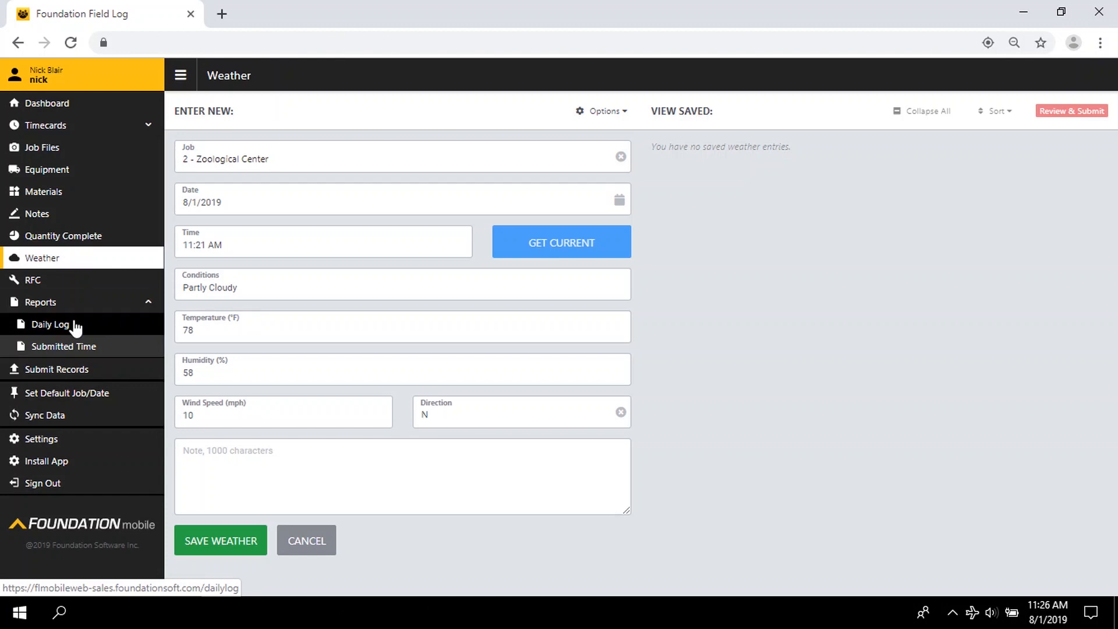
left_click(50, 324)
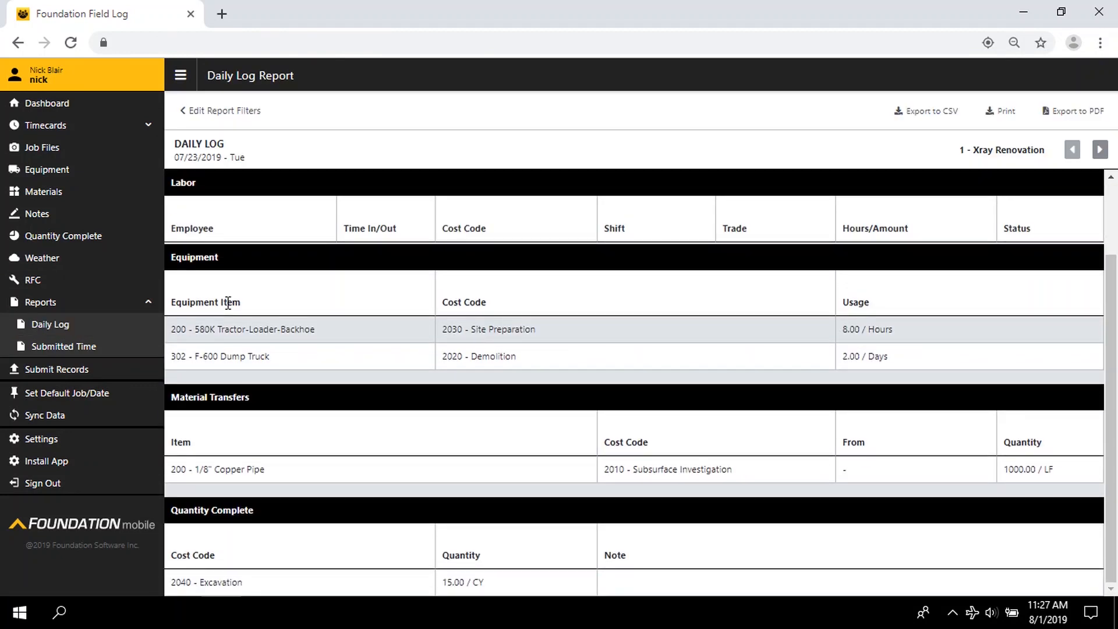
left_click(57, 369)
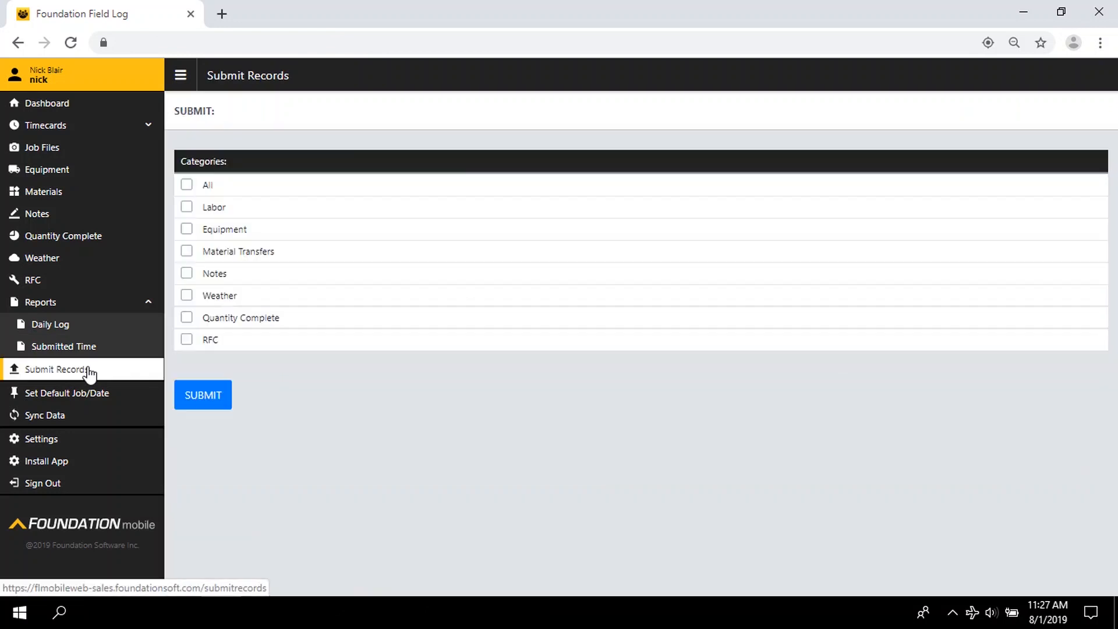
Tick All record categories on Submit Records and submit them.
left_click(187, 184)
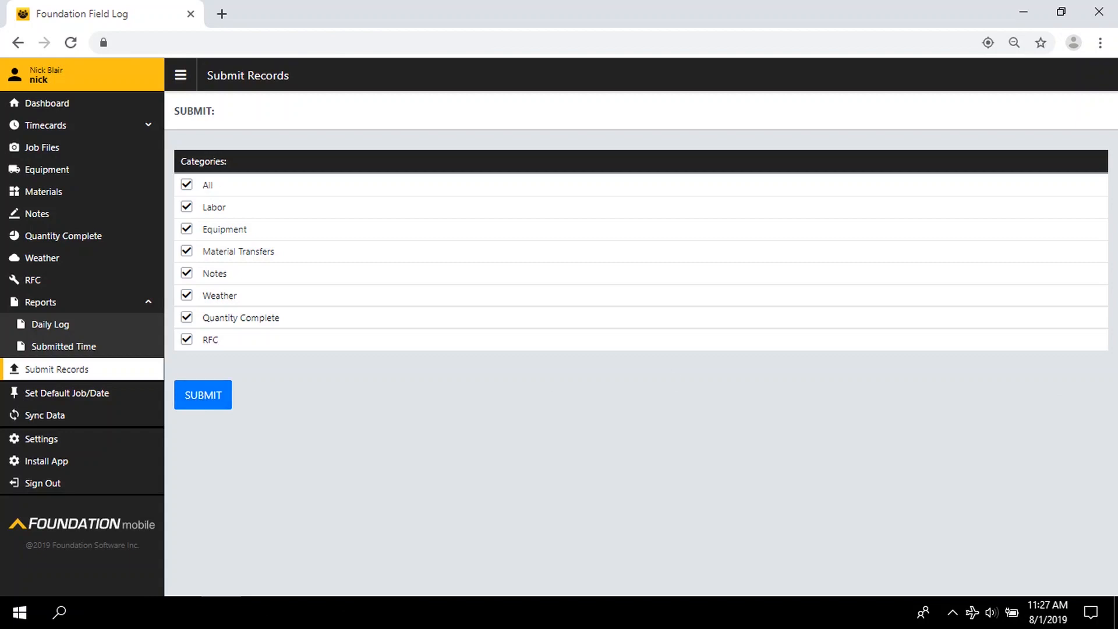
left_click(203, 394)
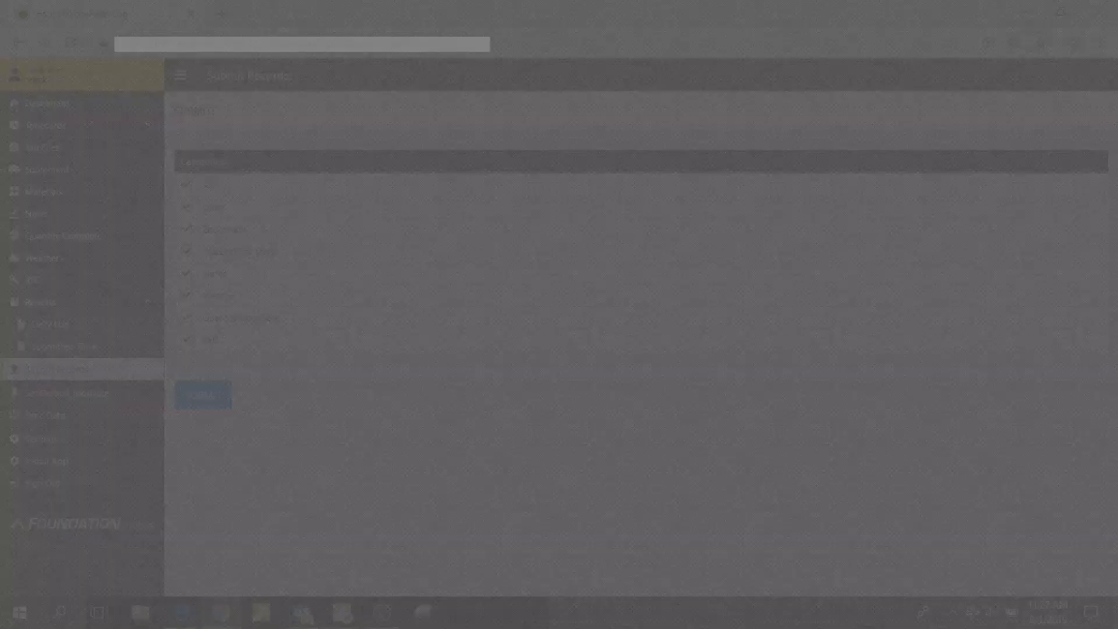